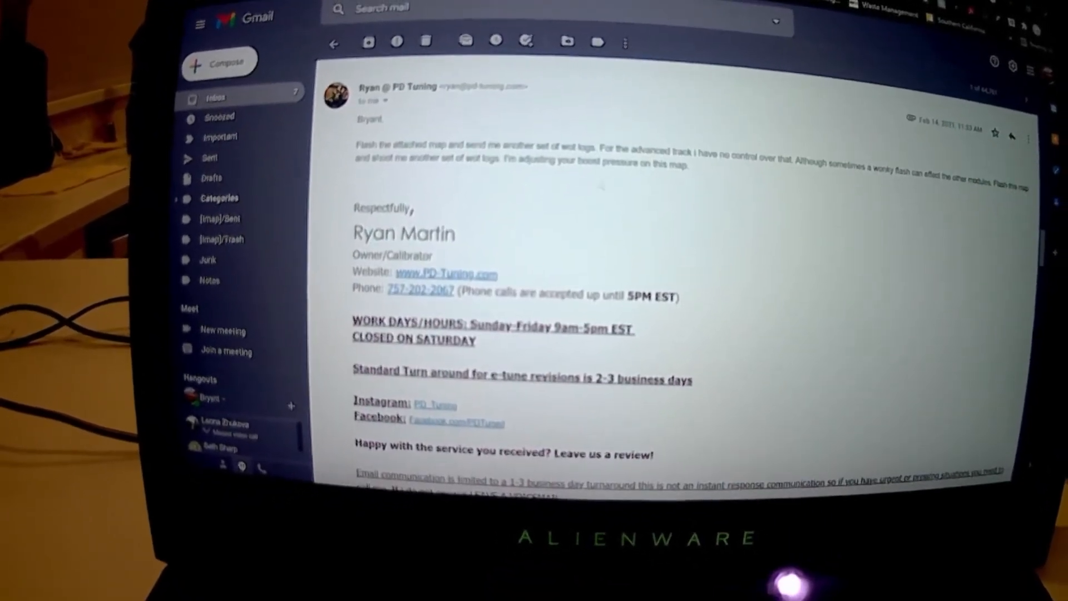
Scroll the PD Tuning email until the .ptm attachment and its Download button show.
scroll(down, 3)
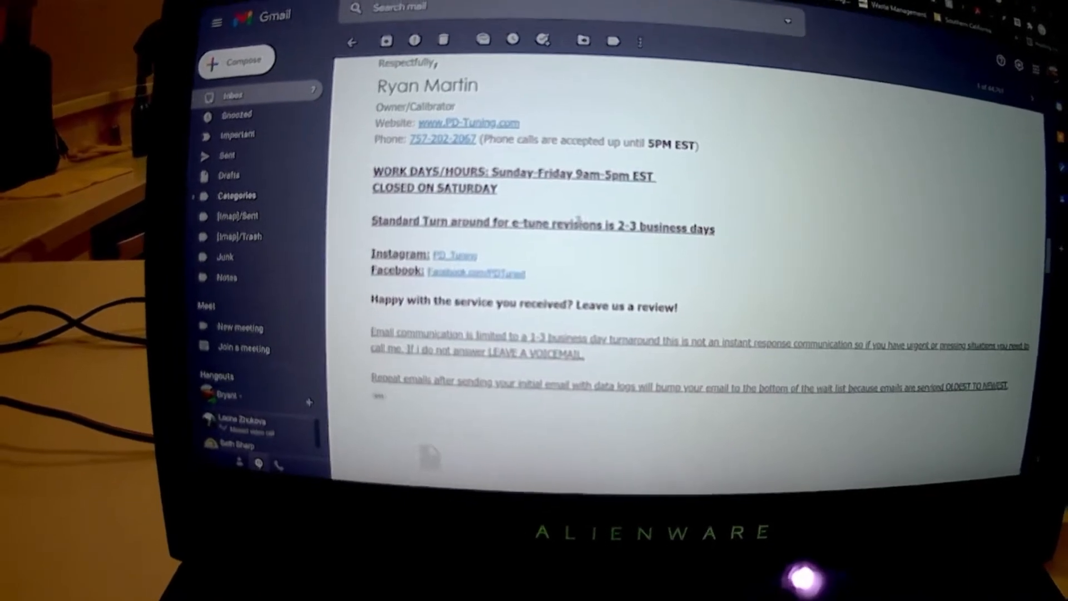
scroll(down, 3)
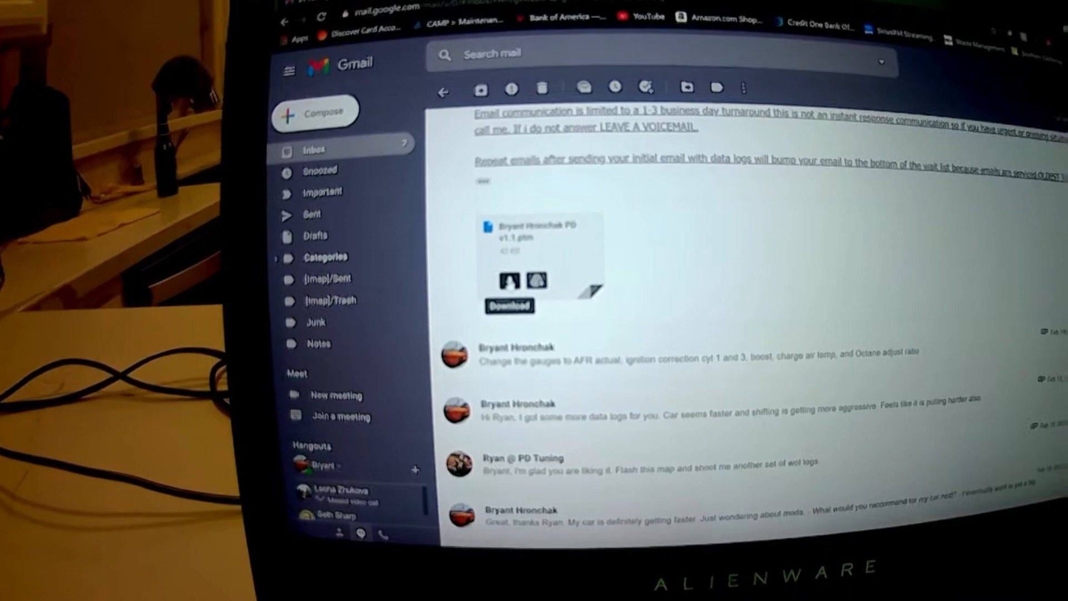
Download the attached v1.1 .ptm map file and show the finished download's options.
click(509, 306)
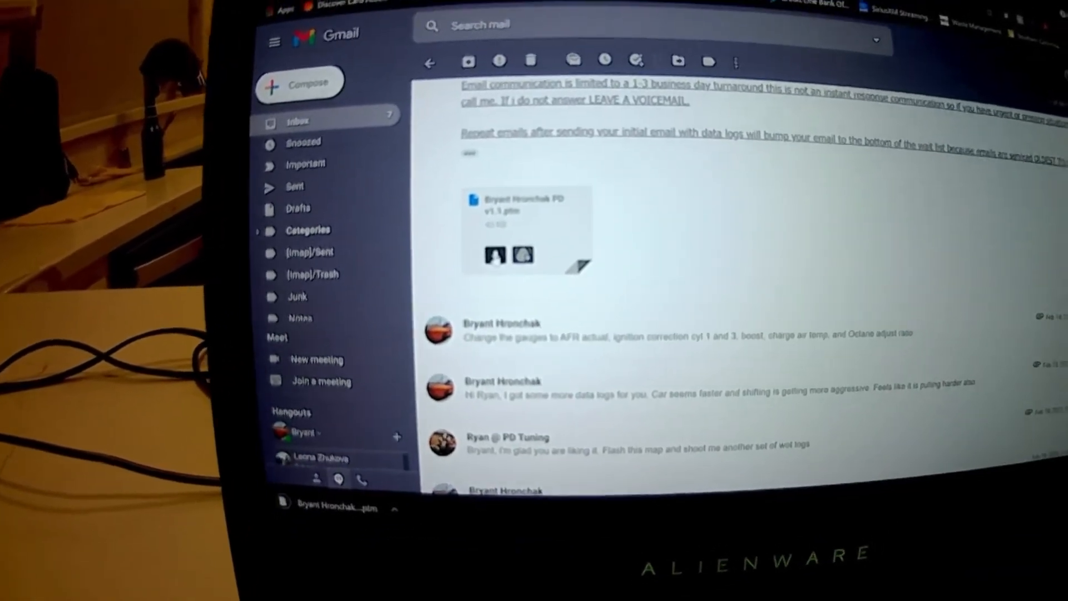
scroll(down, 3)
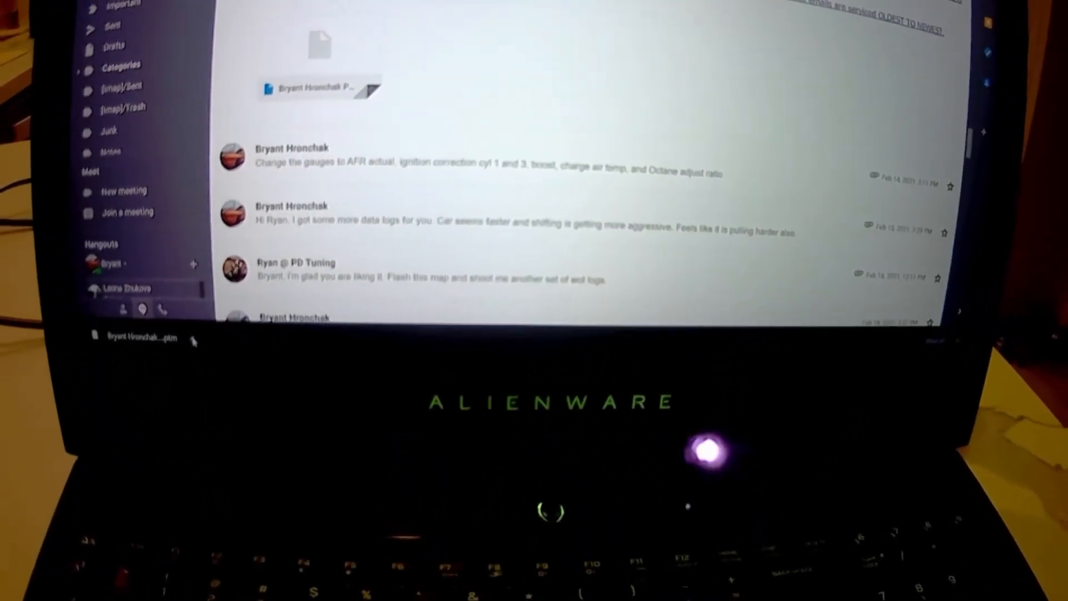
click(202, 339)
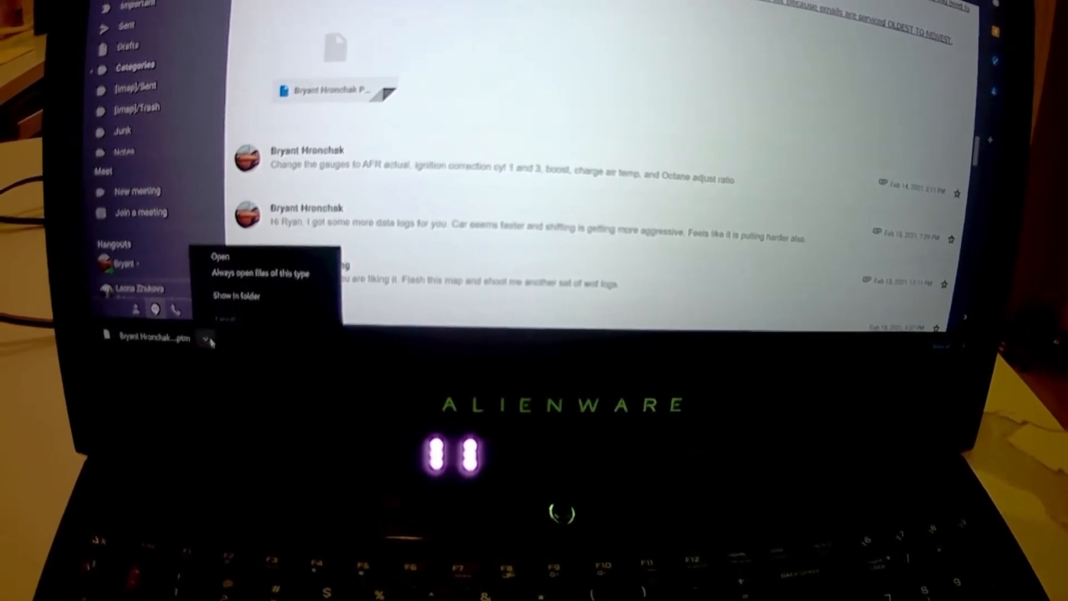
Reveal the downloaded v1.1 .ptm file in the Downloads folder and copy it.
click(235, 295)
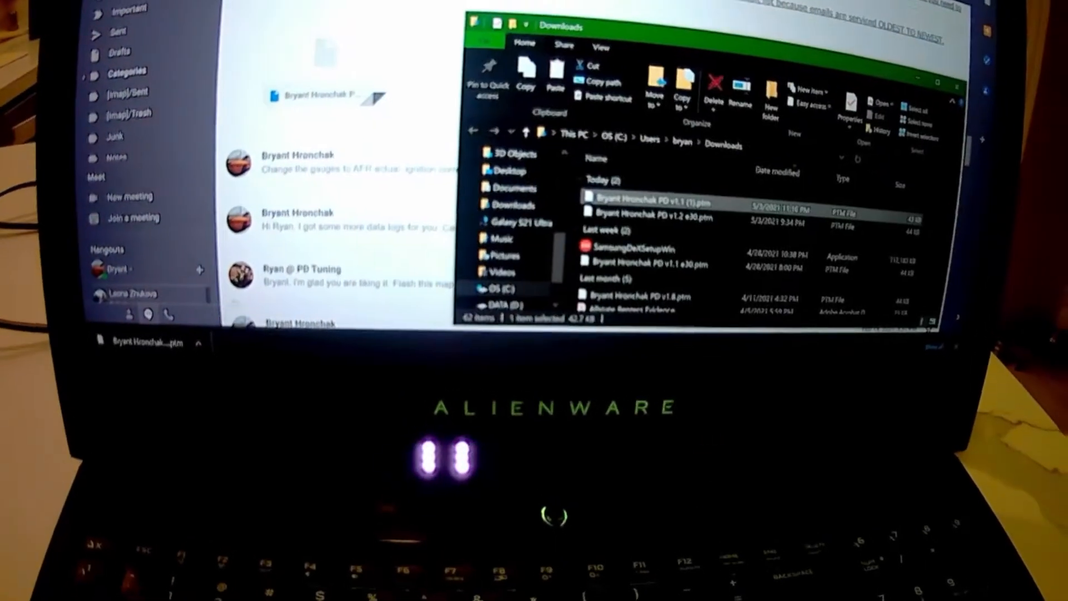
right_click(654, 201)
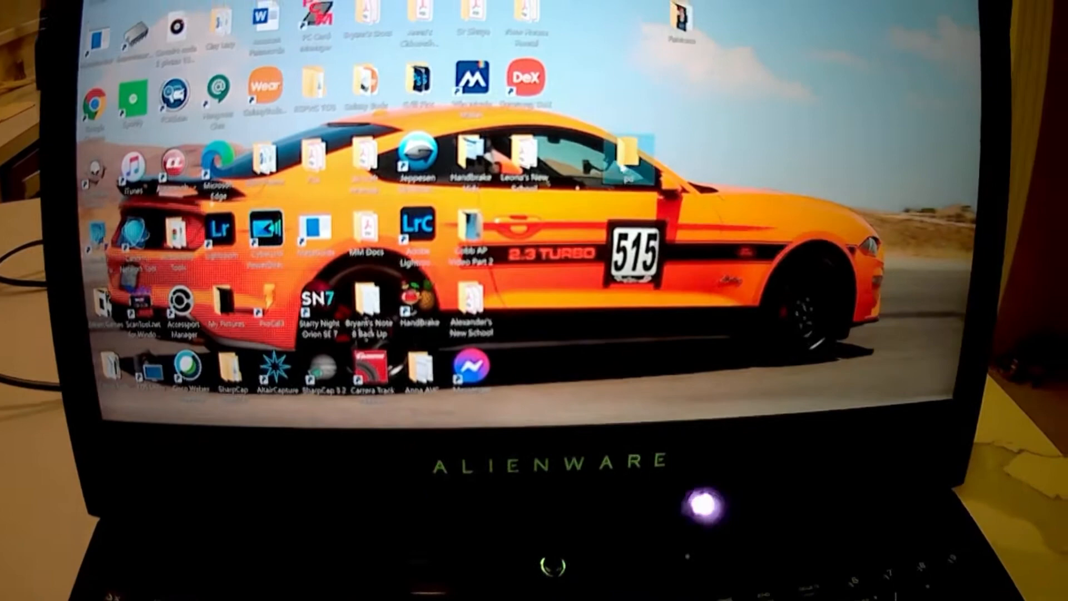
Paste the copied v1.1 map file into the empty pd folder on the desktop.
double_click(626, 156)
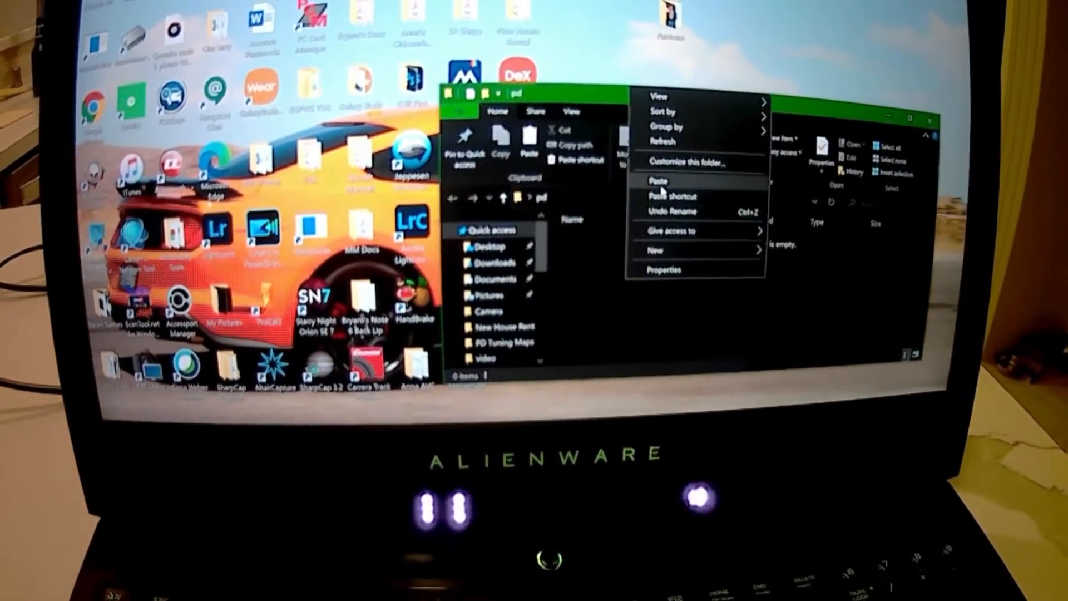
click(659, 180)
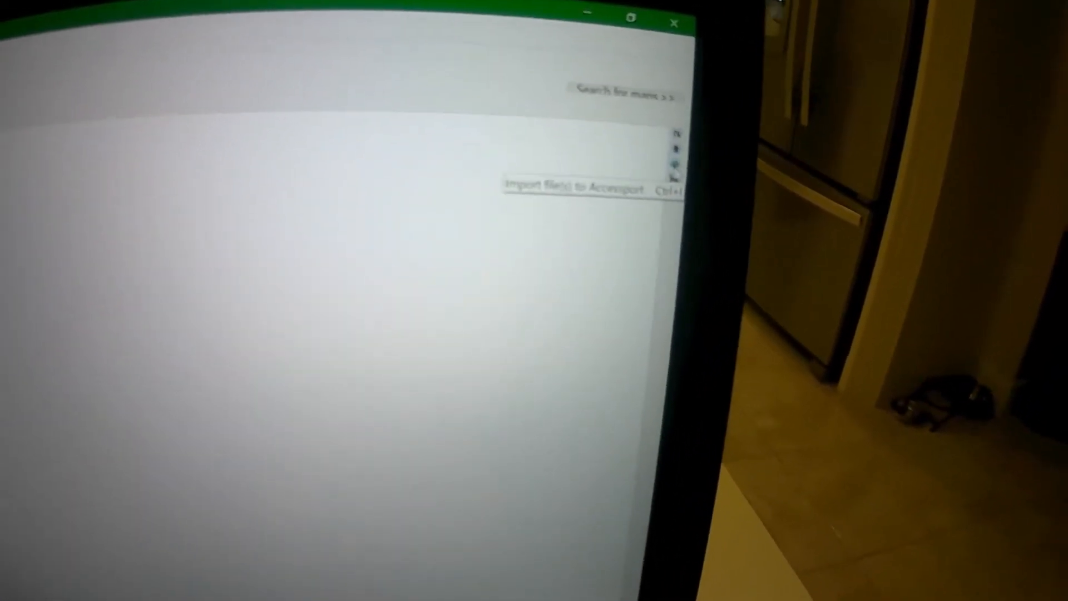
Import the map file onto the Accessport and reach the handheld's main menu at Tune.
click(575, 188)
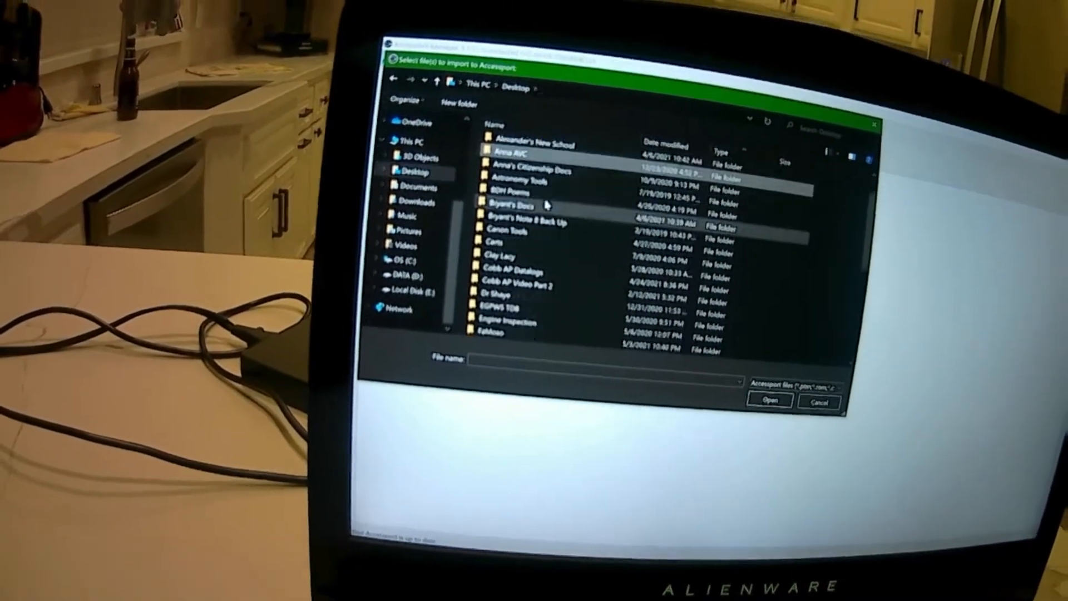
scroll(down, 3)
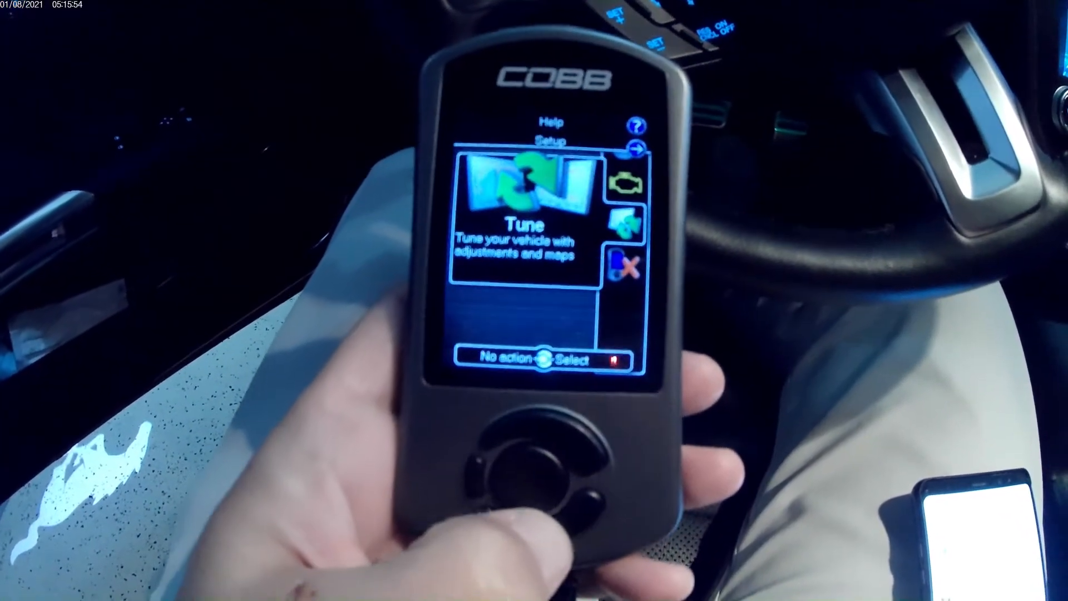
Select Tune on the Accessport, reaching the 10 amp battery charger warning.
click(527, 468)
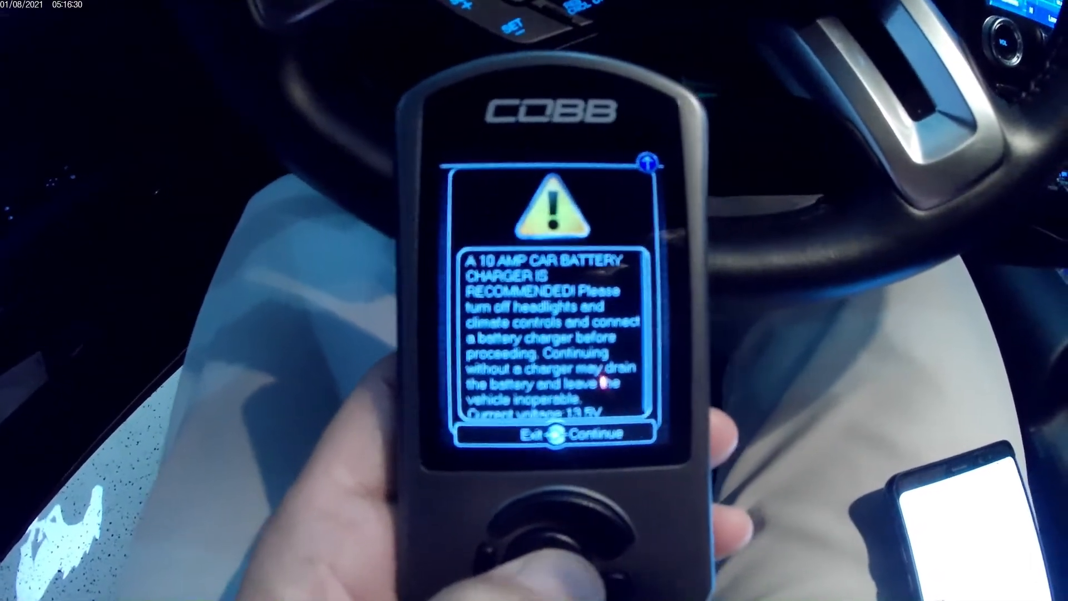
click(551, 433)
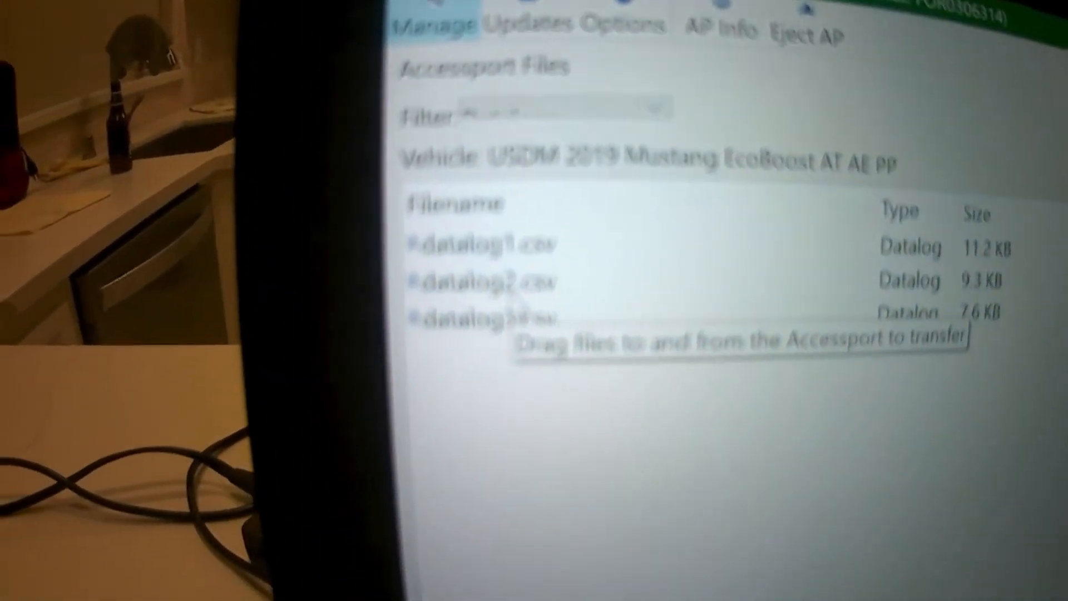
Select the datalog files and start saving them to the computer (Ctrl+S).
click(579, 190)
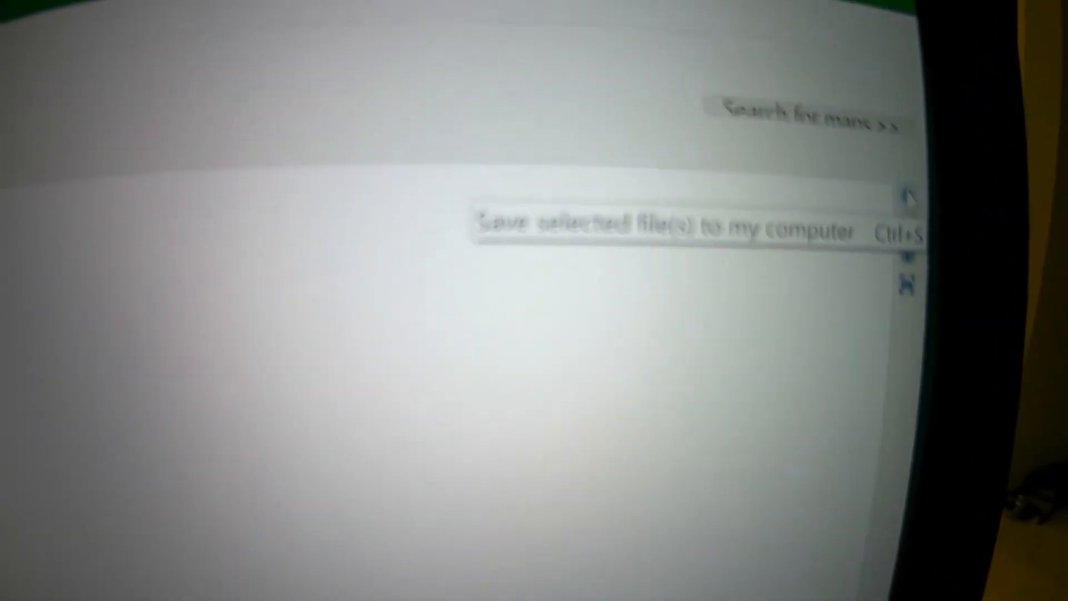
click(664, 227)
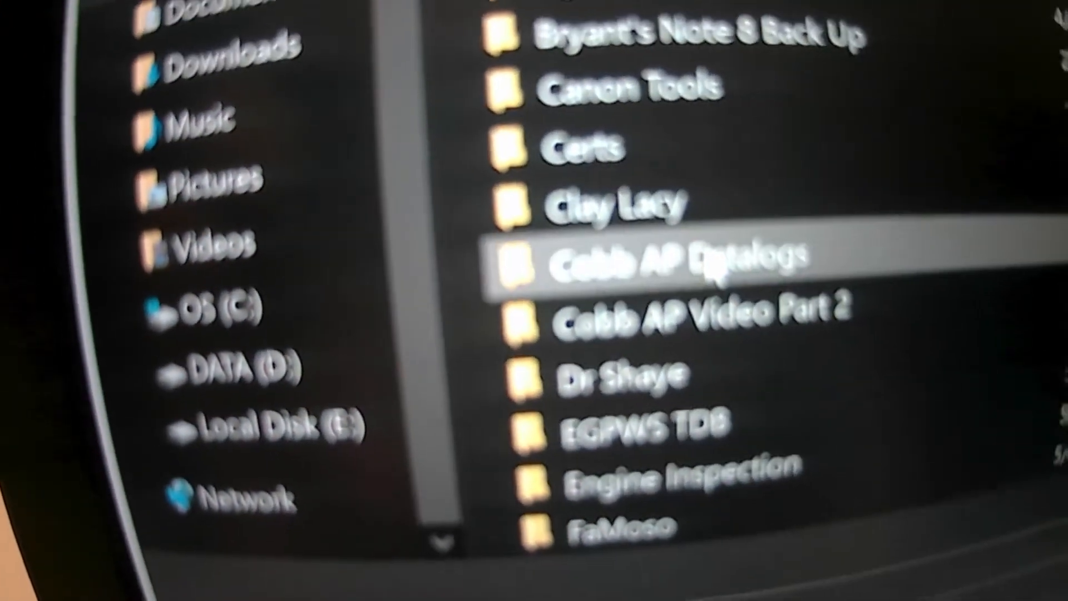
Create and enter a new folder named test inside Cobb AP Datalogs, 91 Oct.
double_click(674, 257)
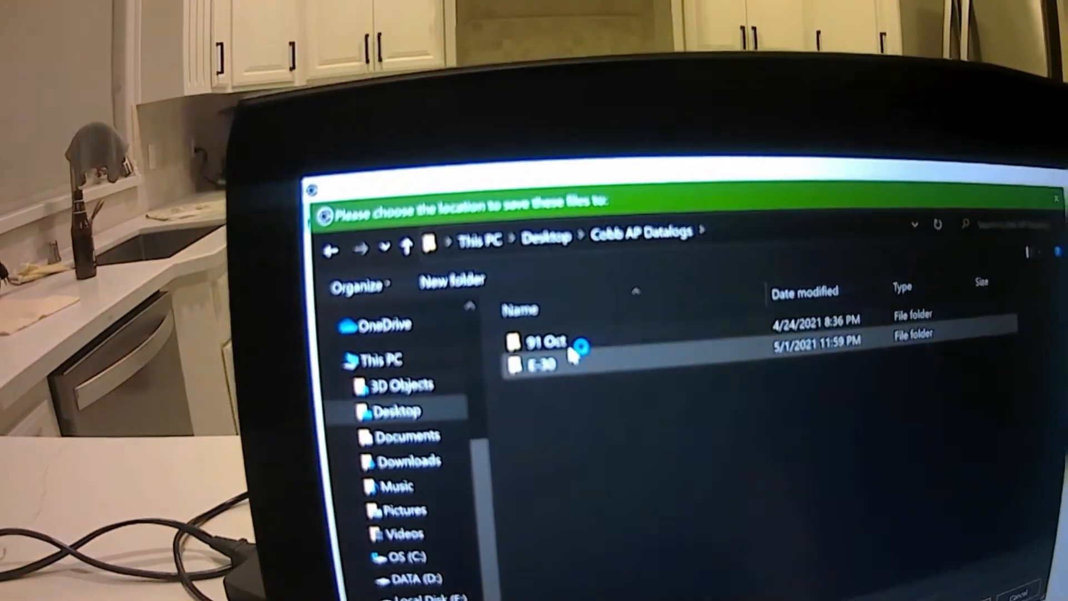
double_click(538, 339)
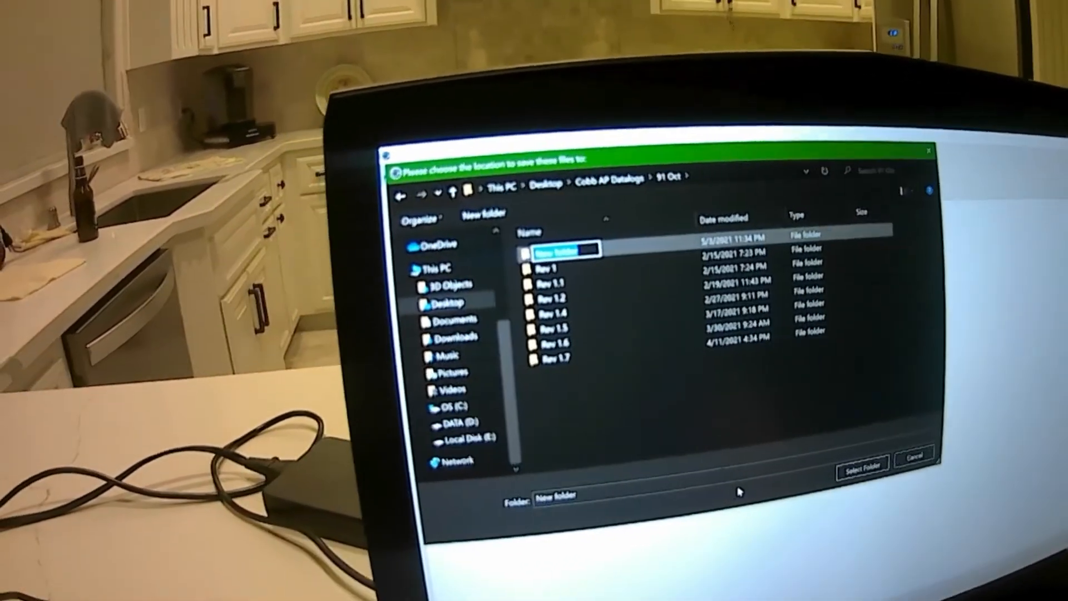
text(test)
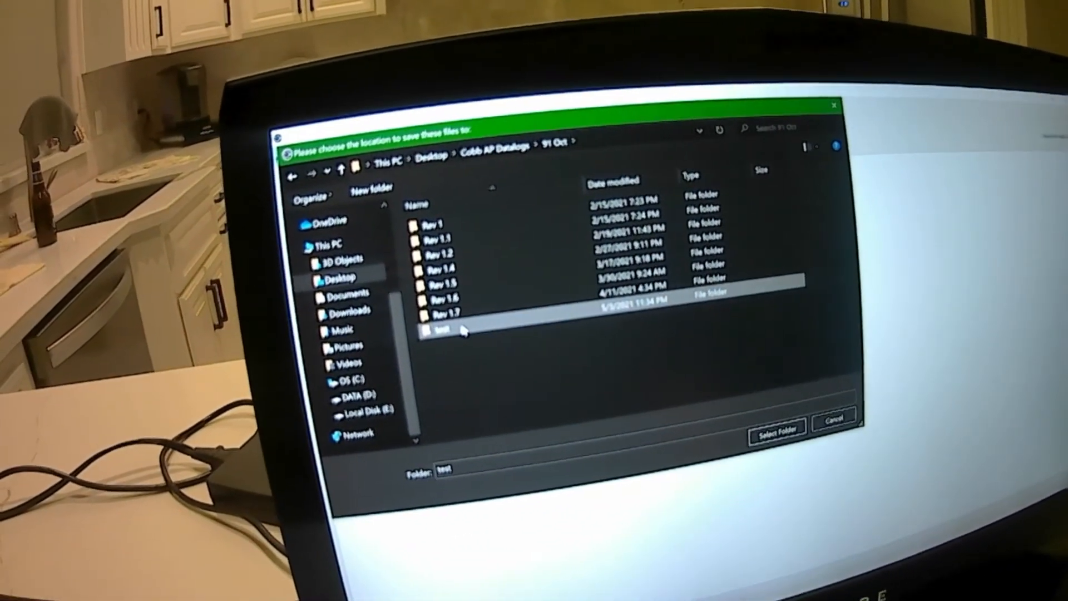
double_click(440, 330)
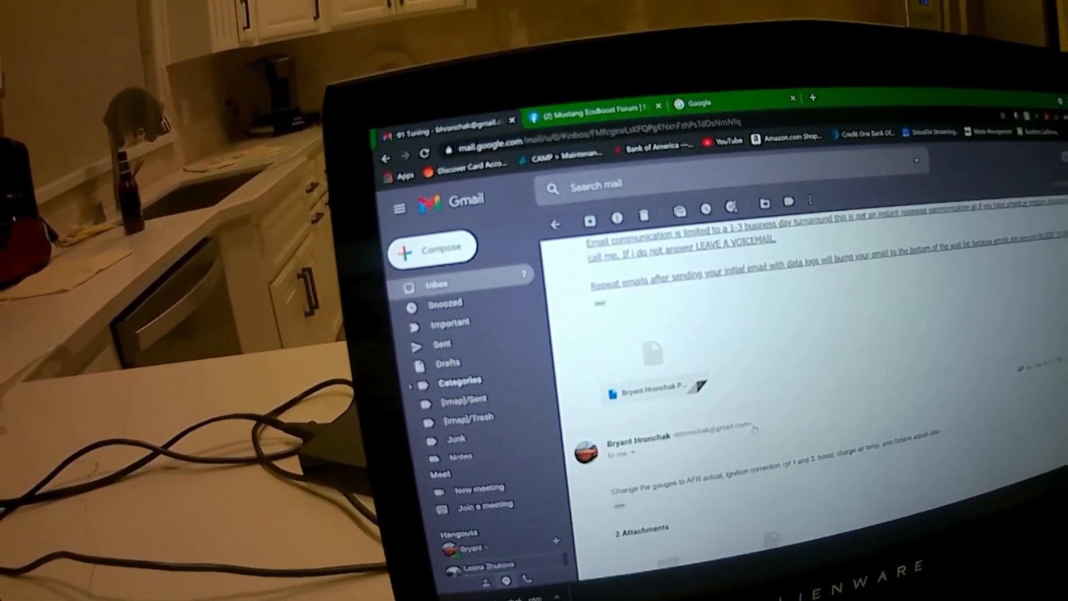
Scroll through the full history of the tuning shop's email conversation.
scroll(down, 3)
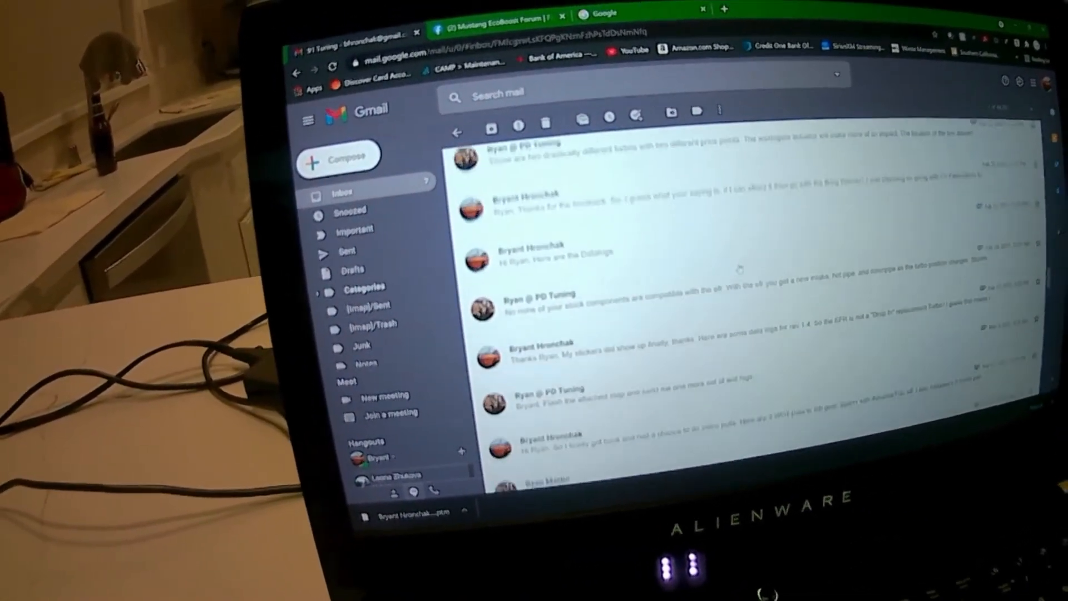
scroll(down, 3)
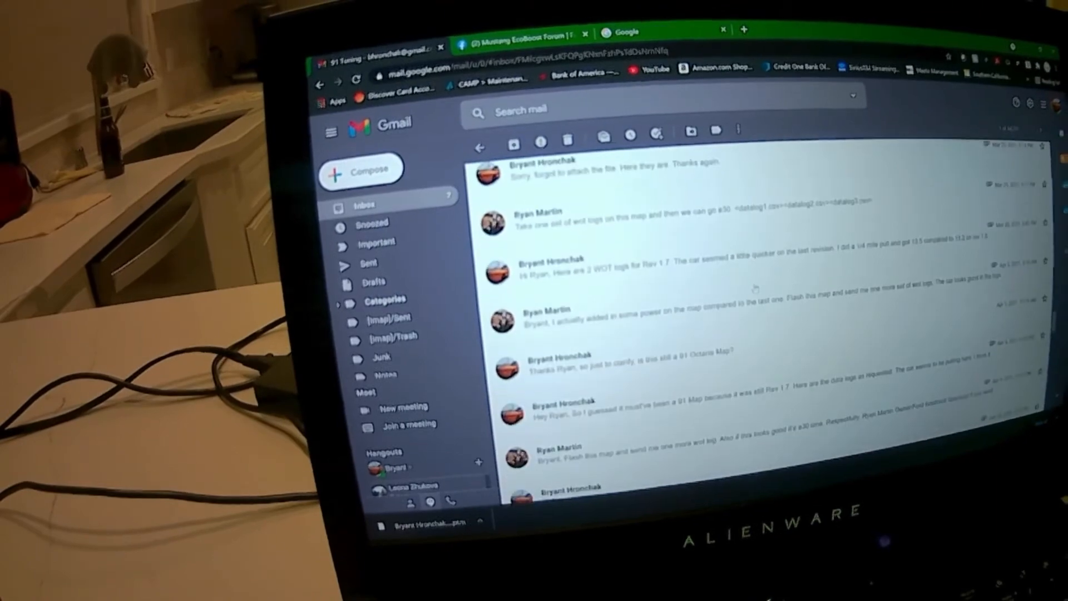